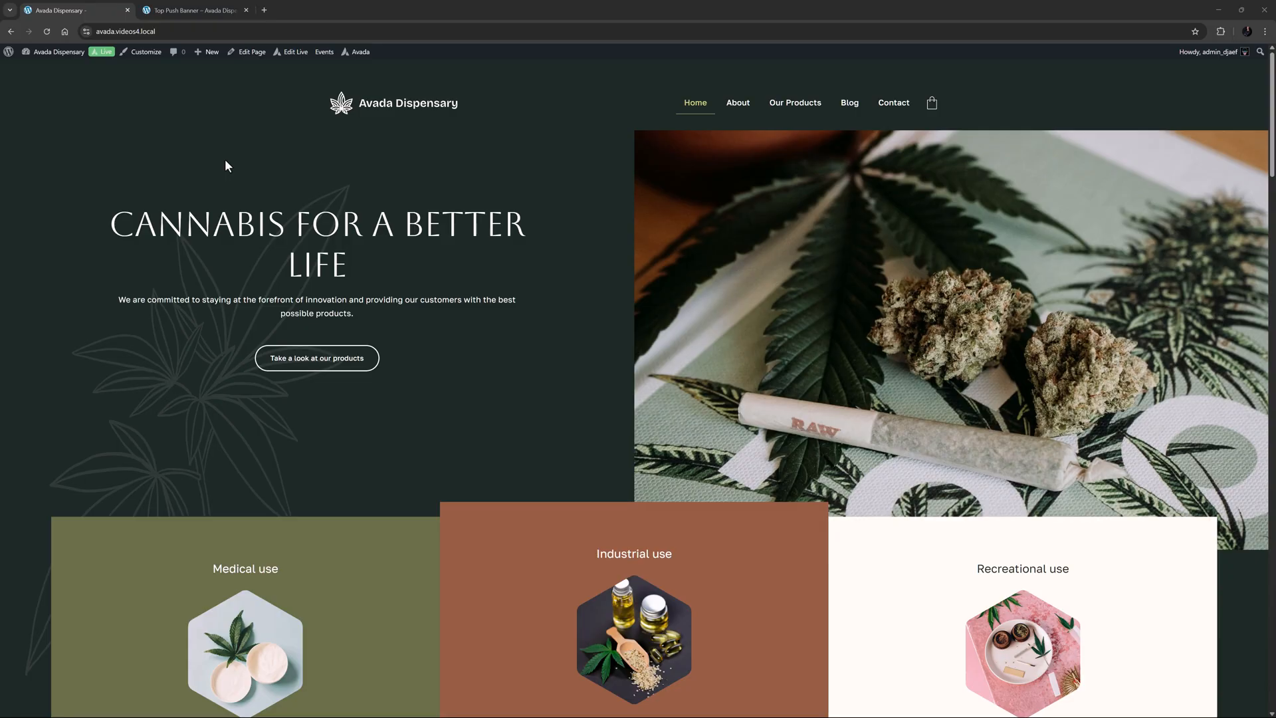
Switch to the Top Push Banner off-canvas editor in Avada Builder.
left_click(196, 10)
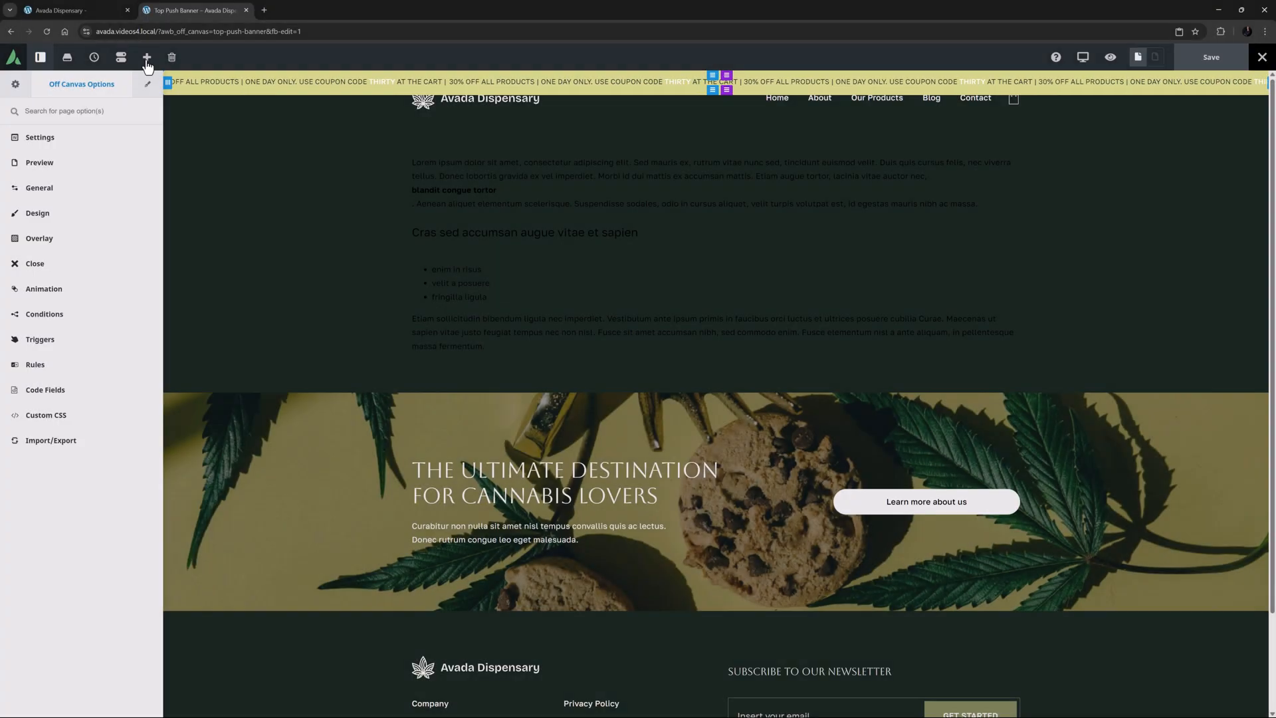
left_click(40, 188)
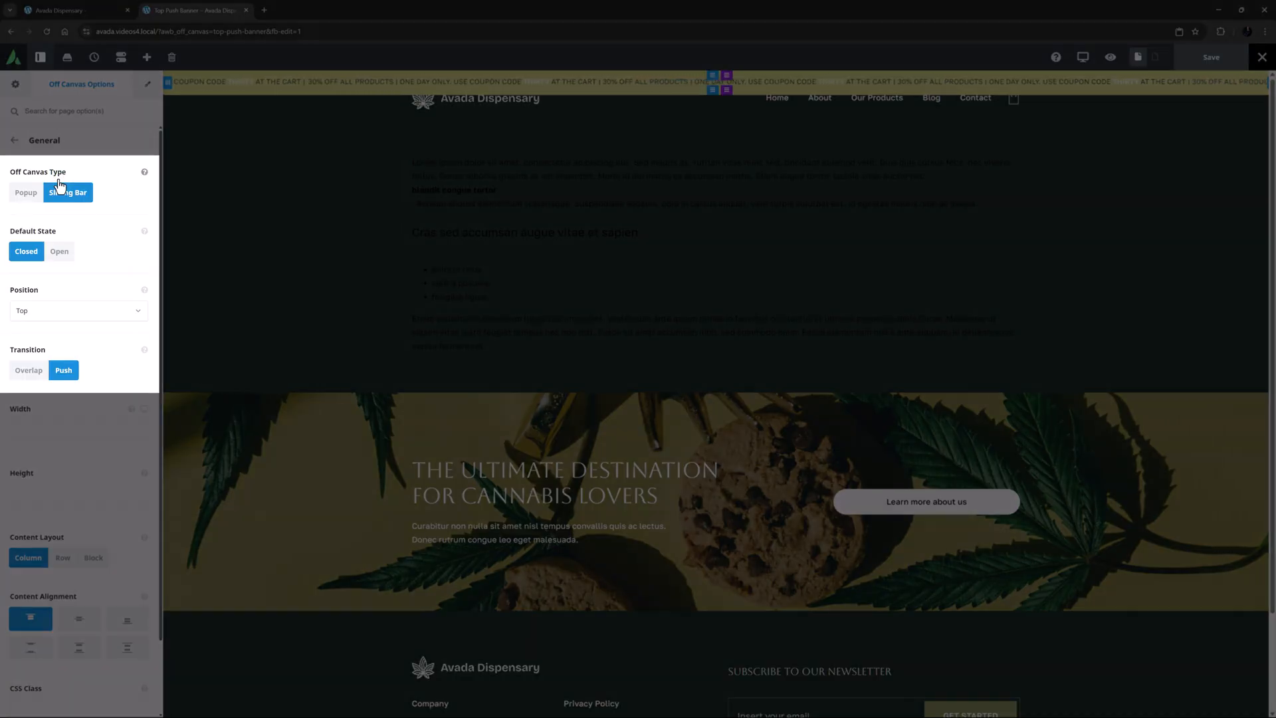
left_click(14, 138)
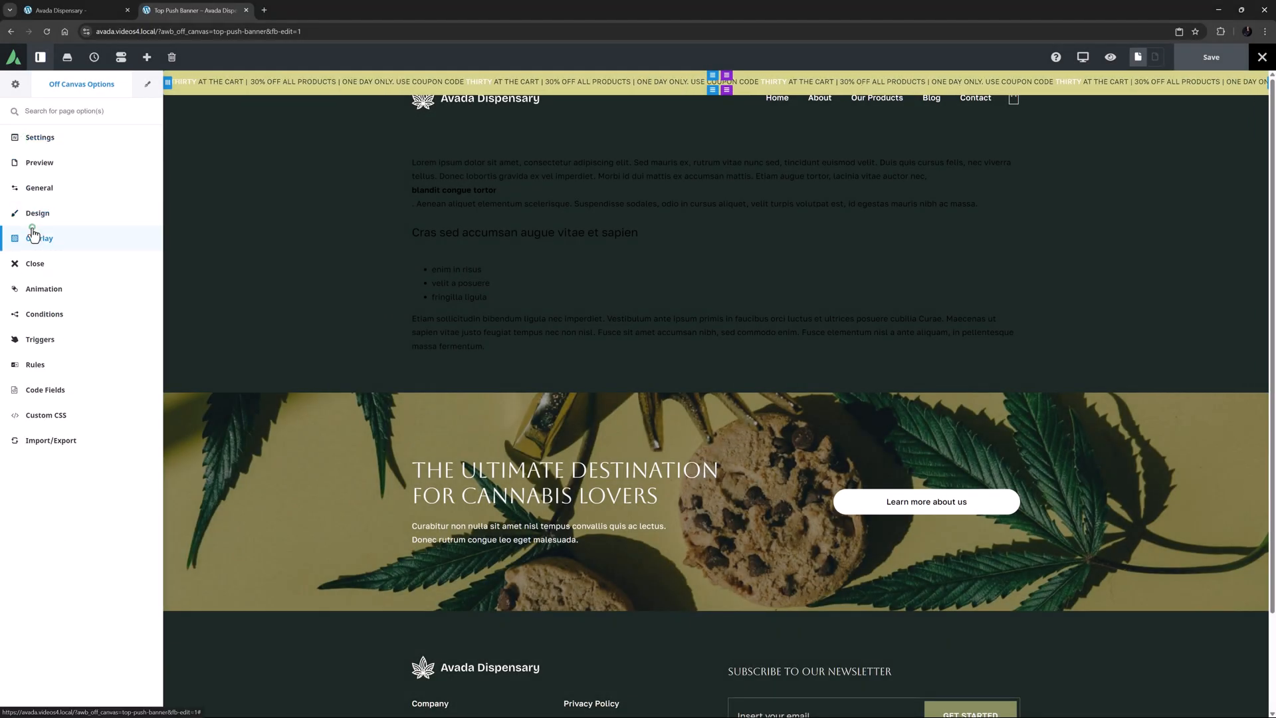
left_click(41, 238)
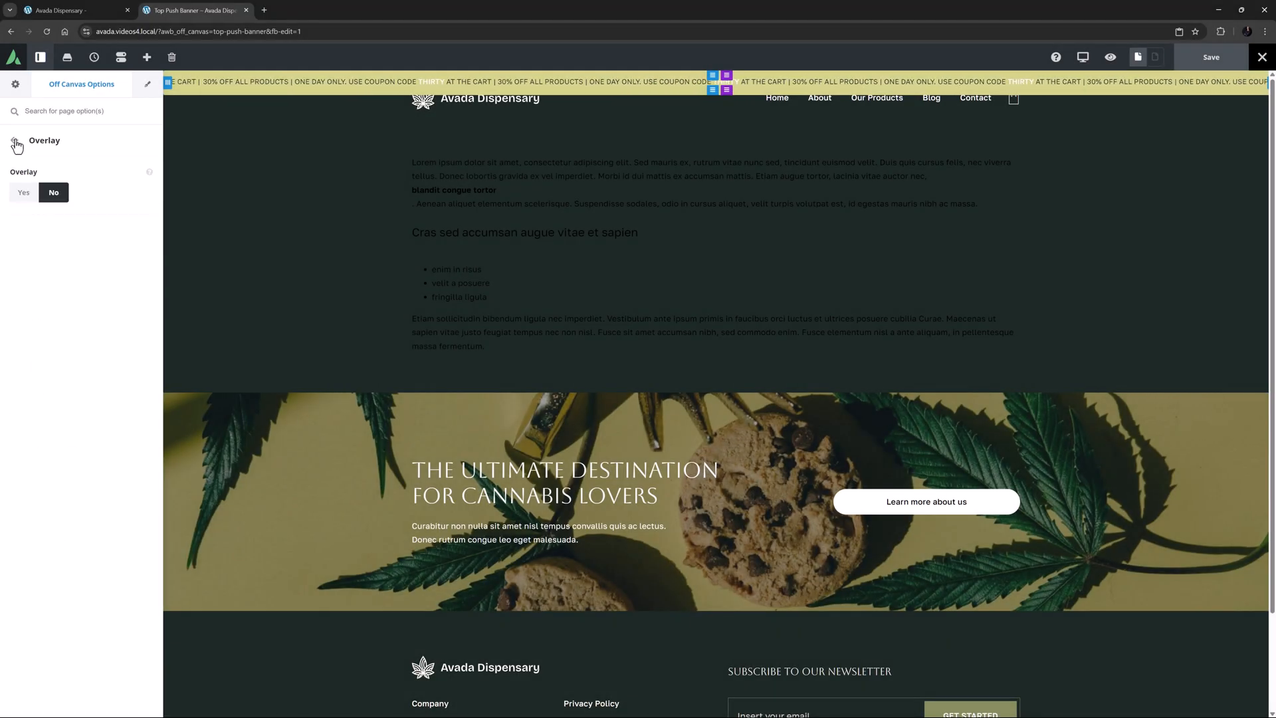
left_click(44, 140)
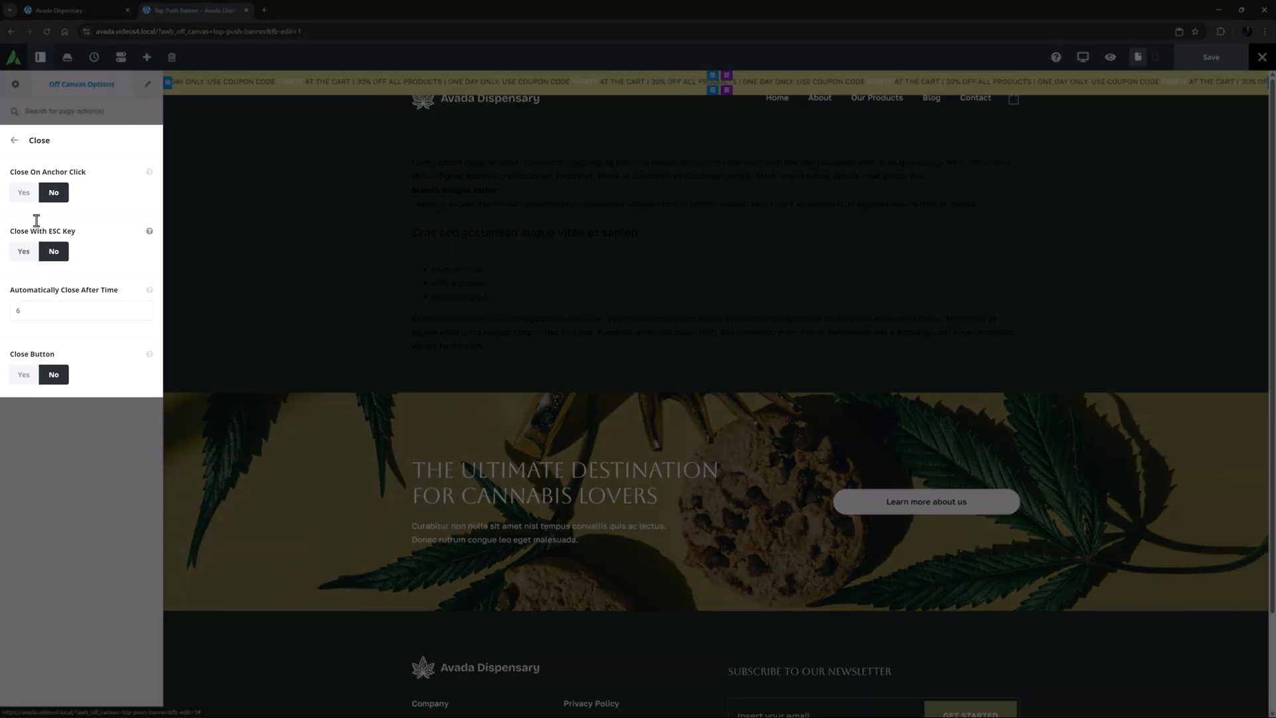
left_click(14, 140)
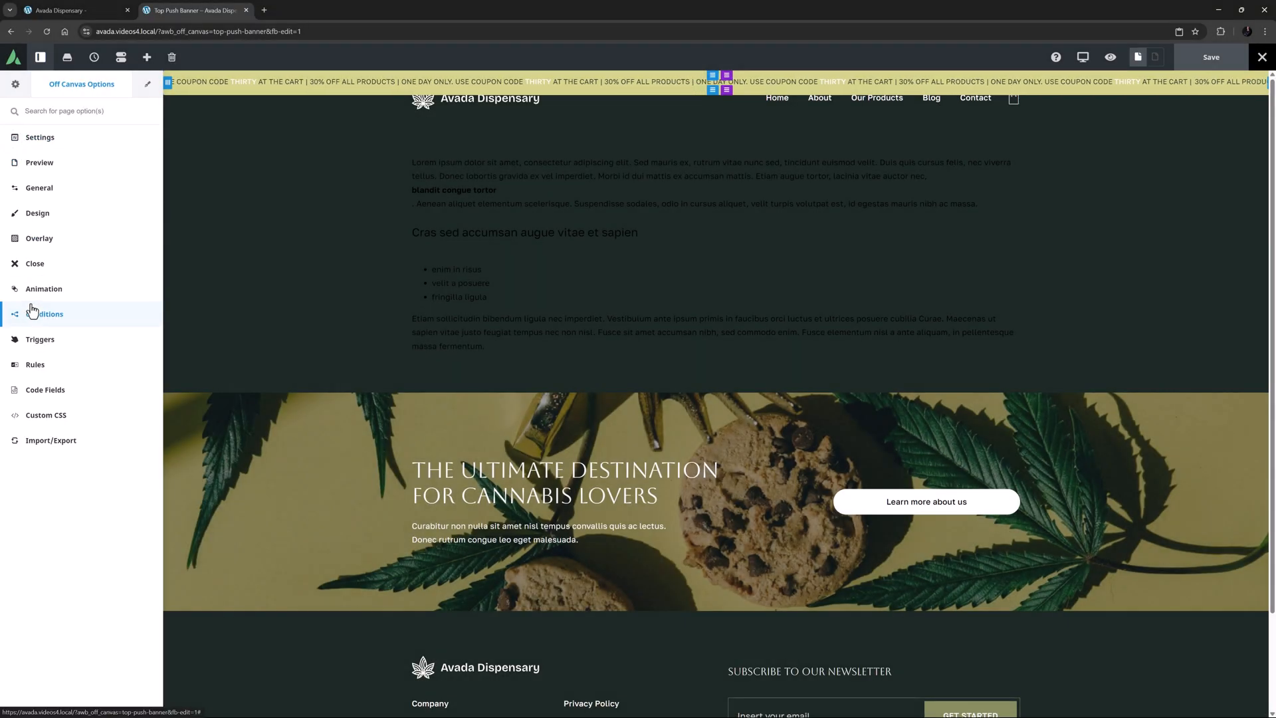
Review the banner's page conditions and 2-second trigger, then return to the live home page.
left_click(46, 313)
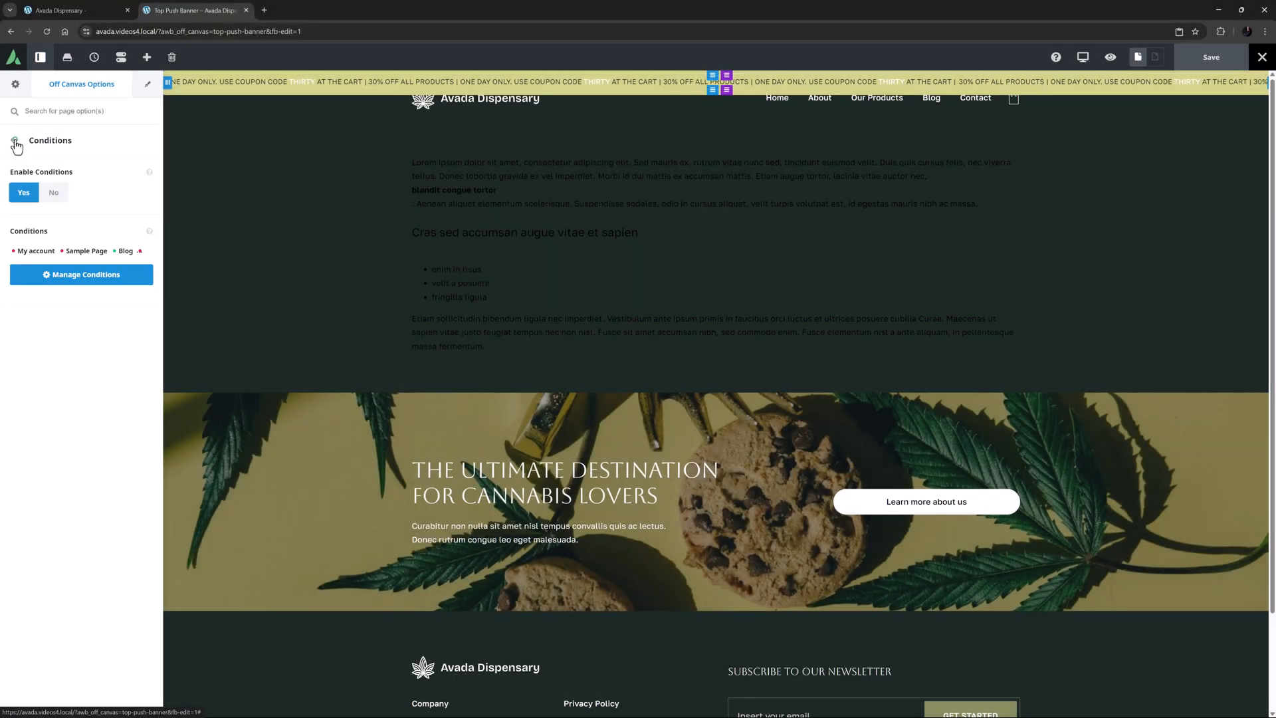
left_click(50, 140)
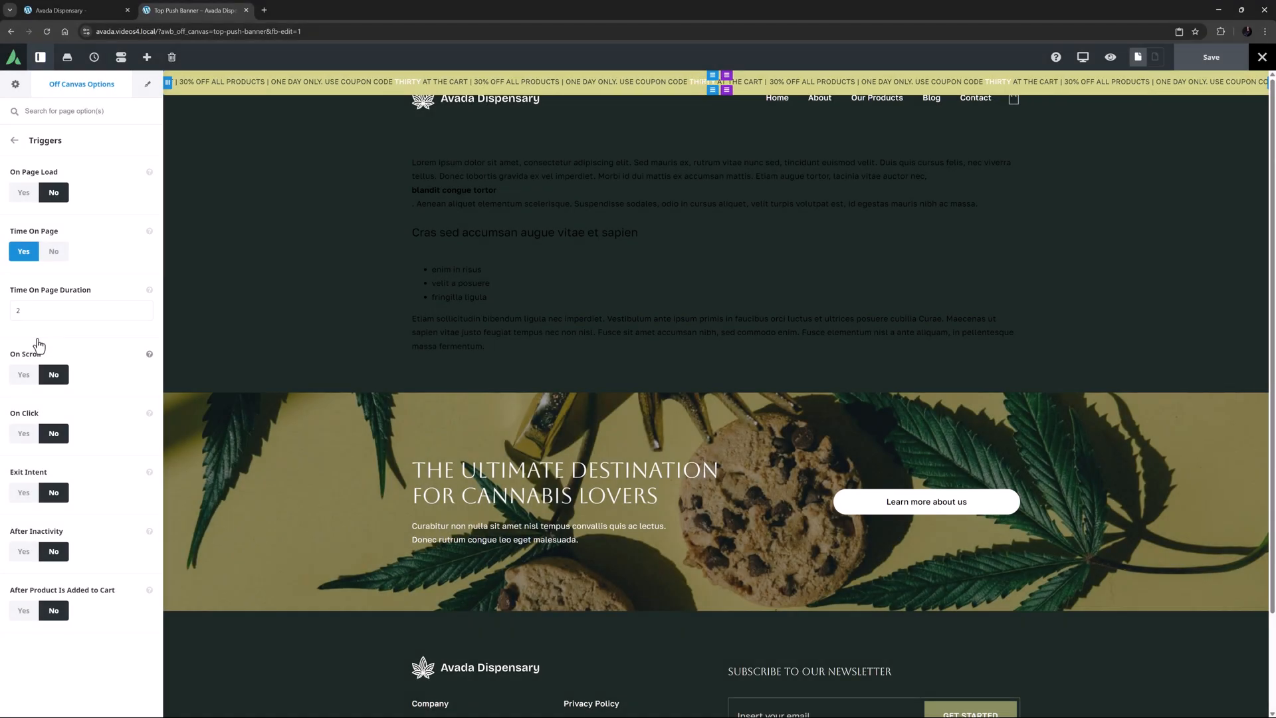
left_click(69, 10)
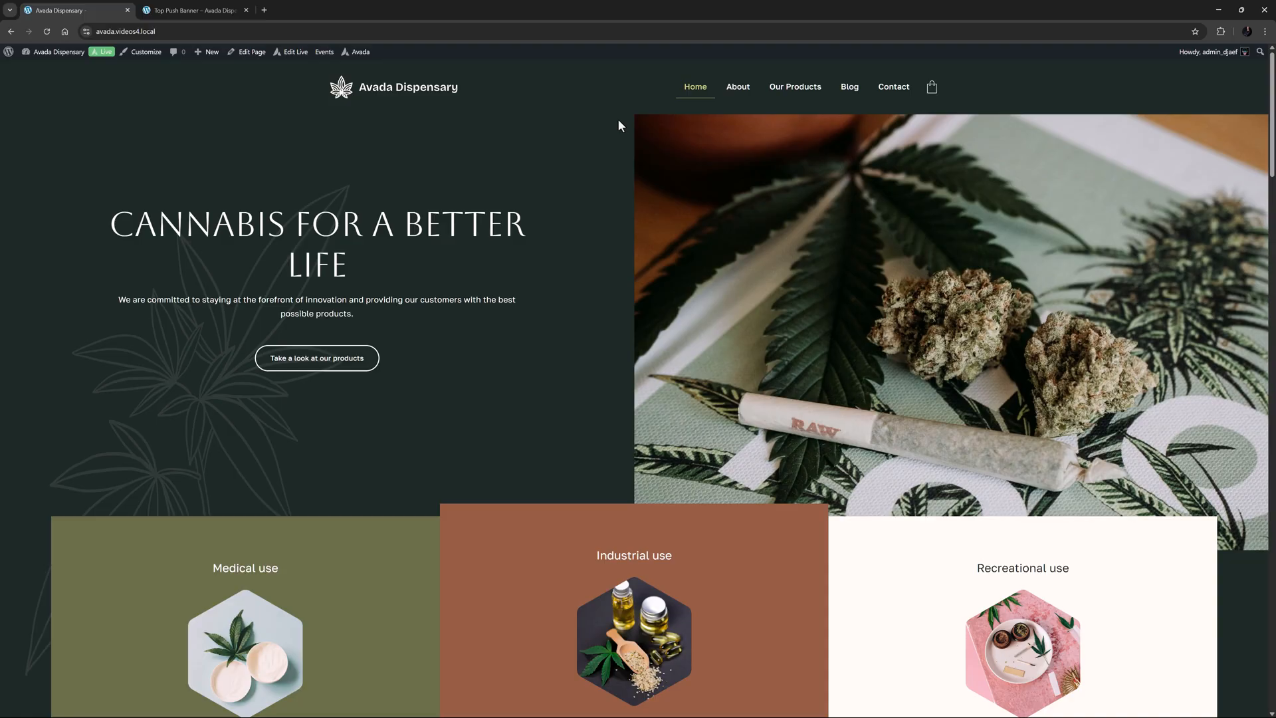
Visit Our Products, then Contact, then Our Products again to check where the coupon banner appears.
left_click(794, 86)
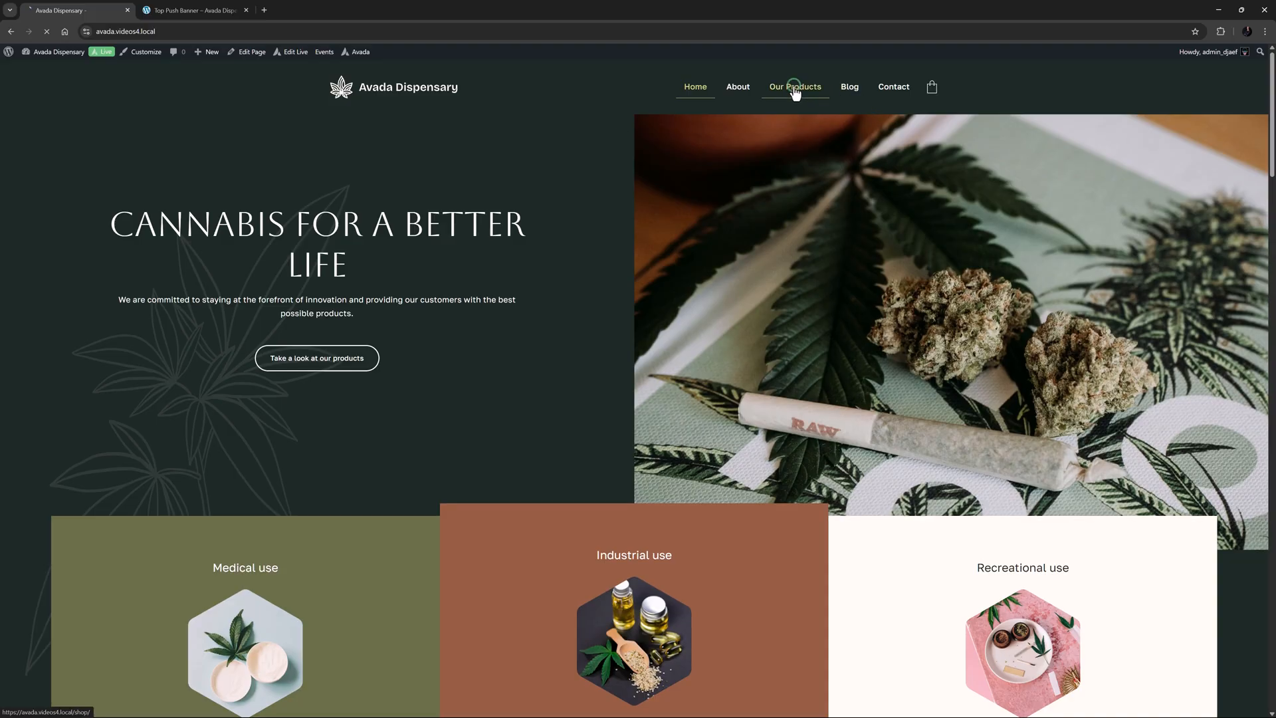
left_click(794, 86)
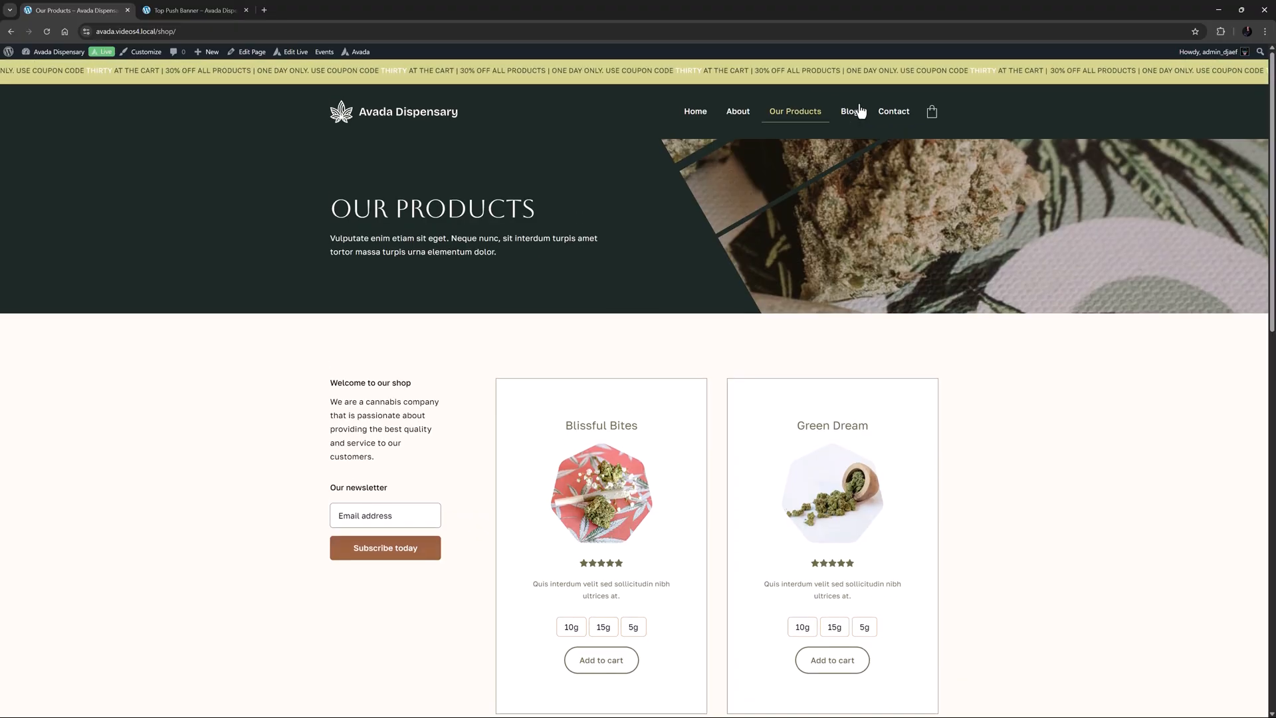
left_click(892, 111)
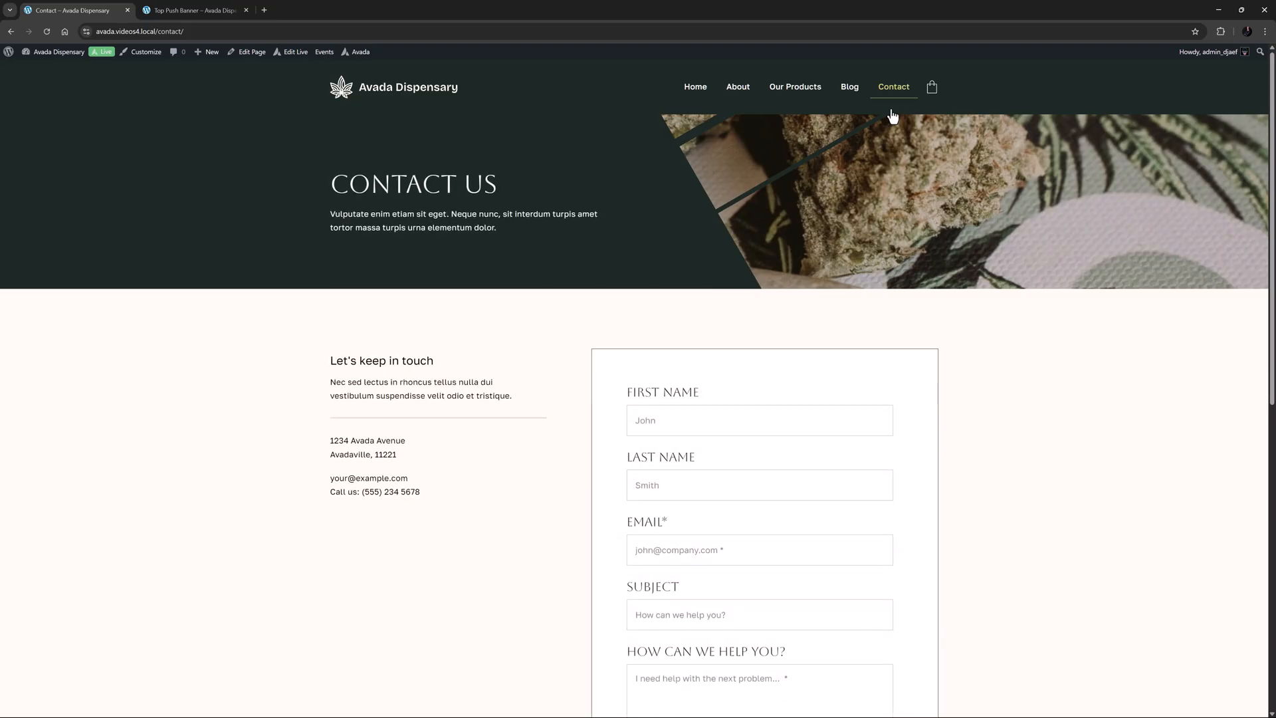
left_click(795, 87)
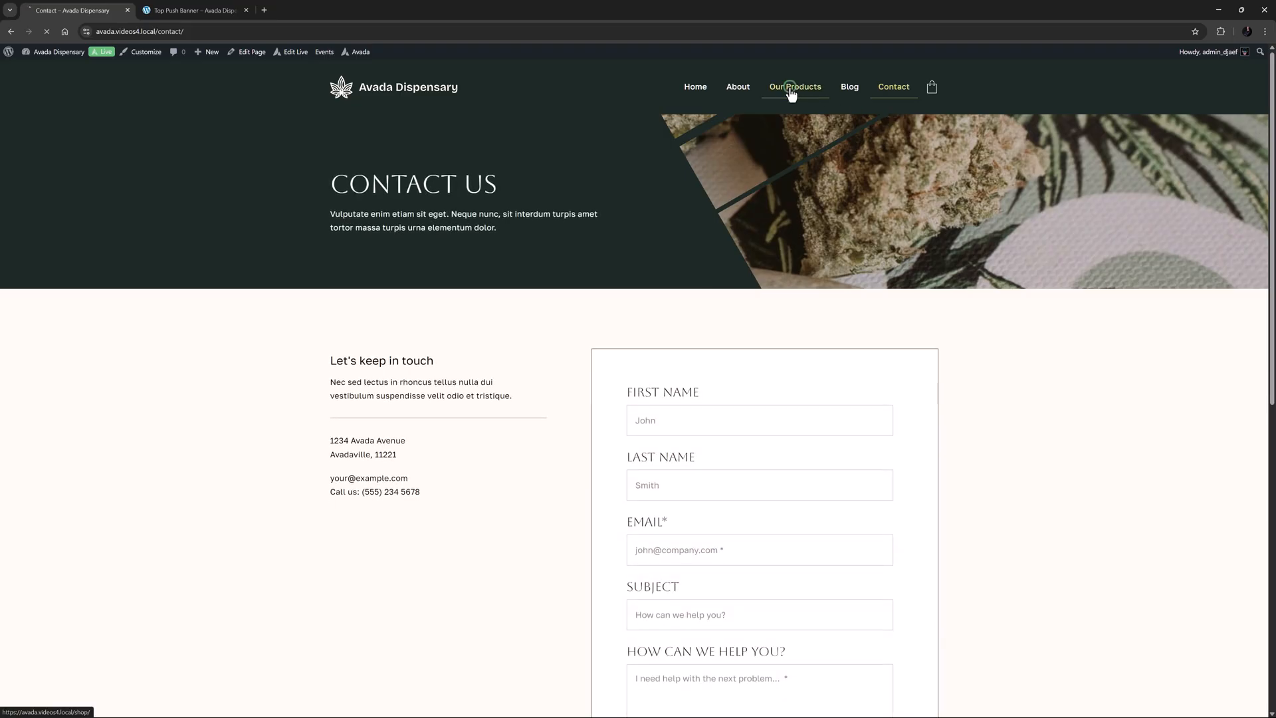
left_click(794, 87)
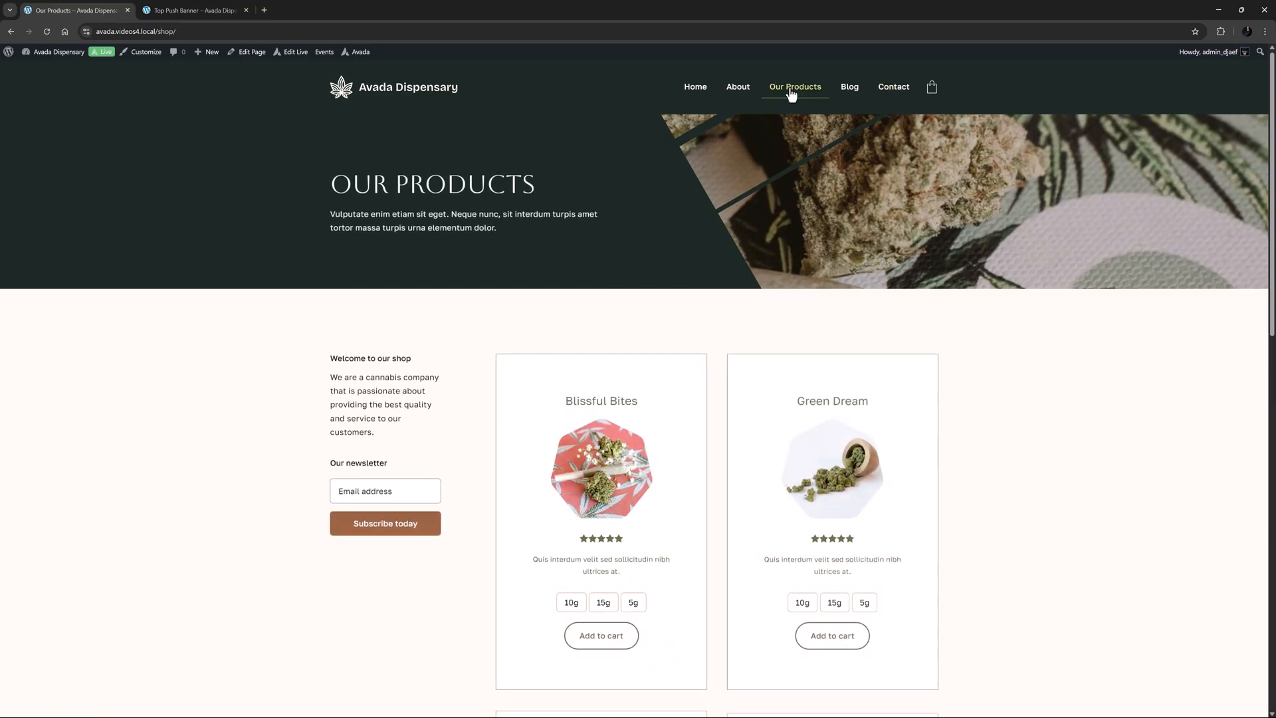